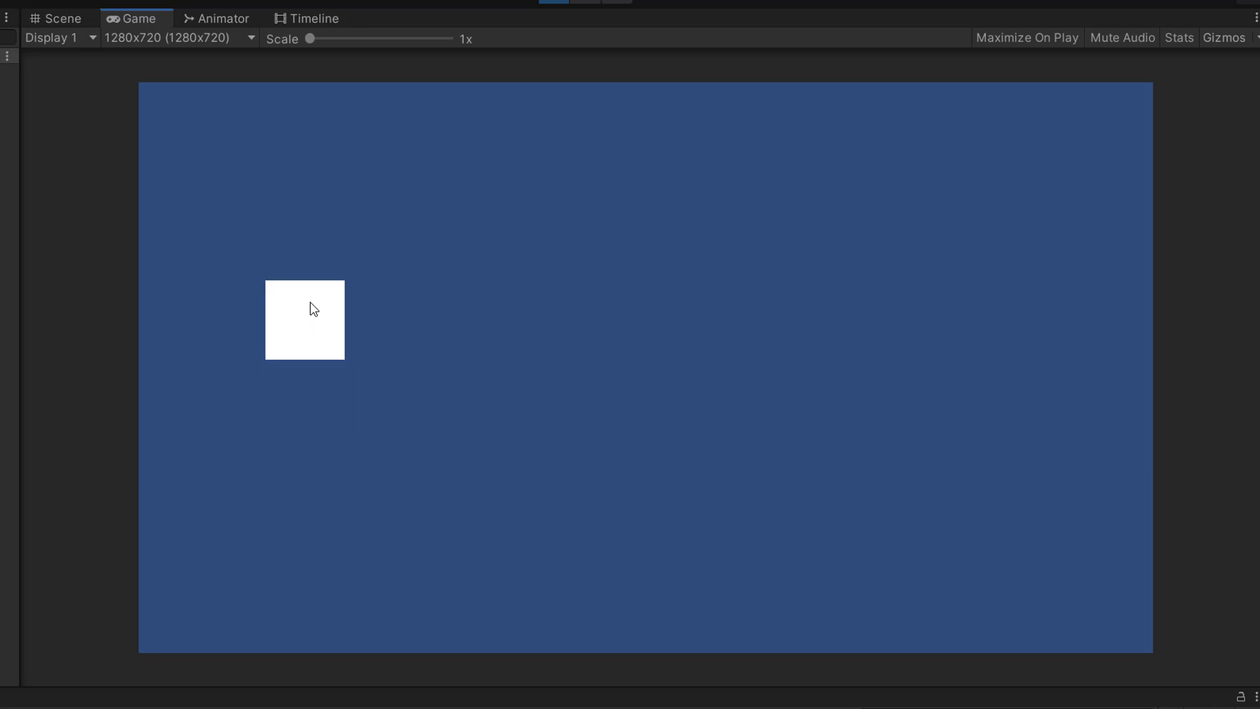
# Drag the white square across the Game view to finish the demo
pyautogui.moveTo(313, 320); pyautogui.dragTo(969, 328)
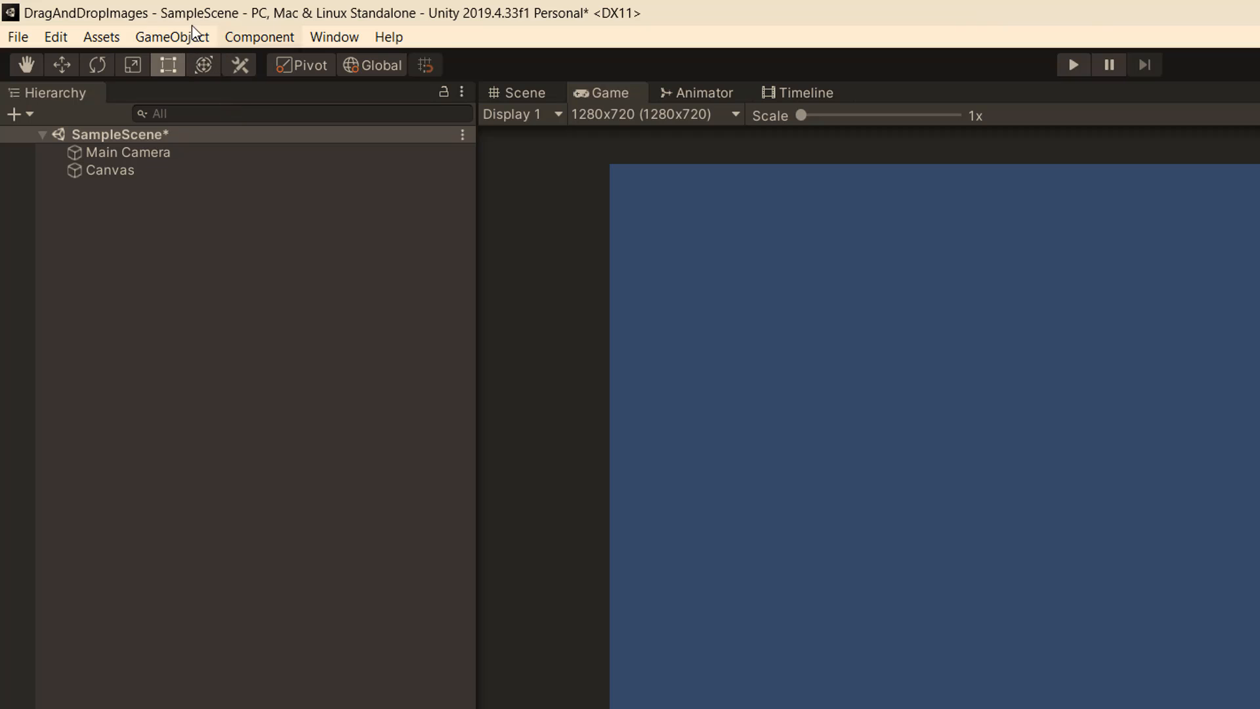
# Add an Event System, then add a UI Image as a child of the Canvas
pyautogui.click(170, 37)
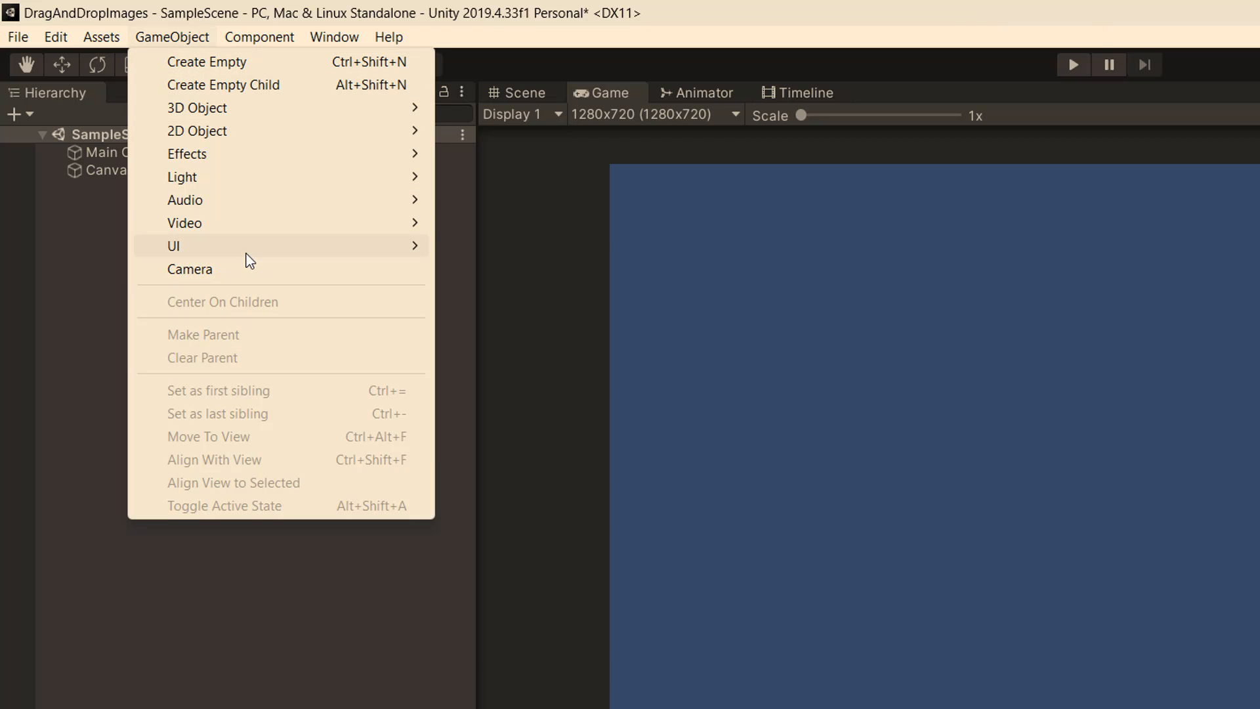
pyautogui.moveTo(173, 246)
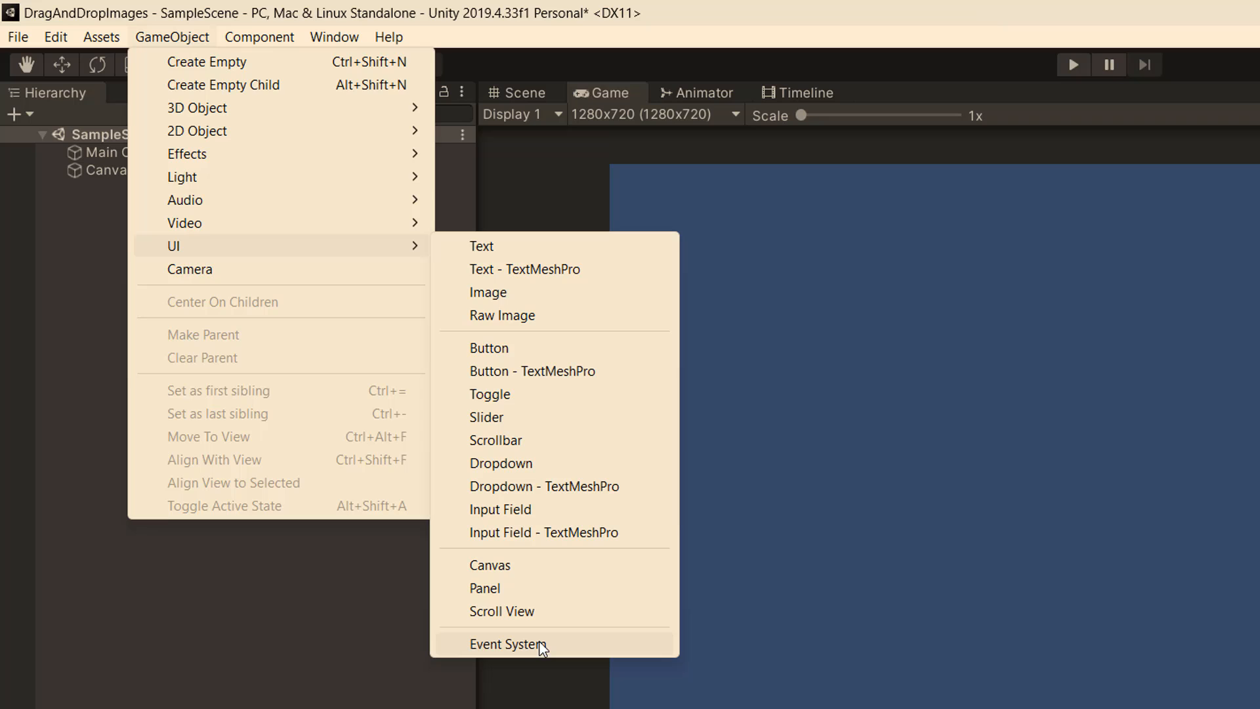
pyautogui.click(507, 643)
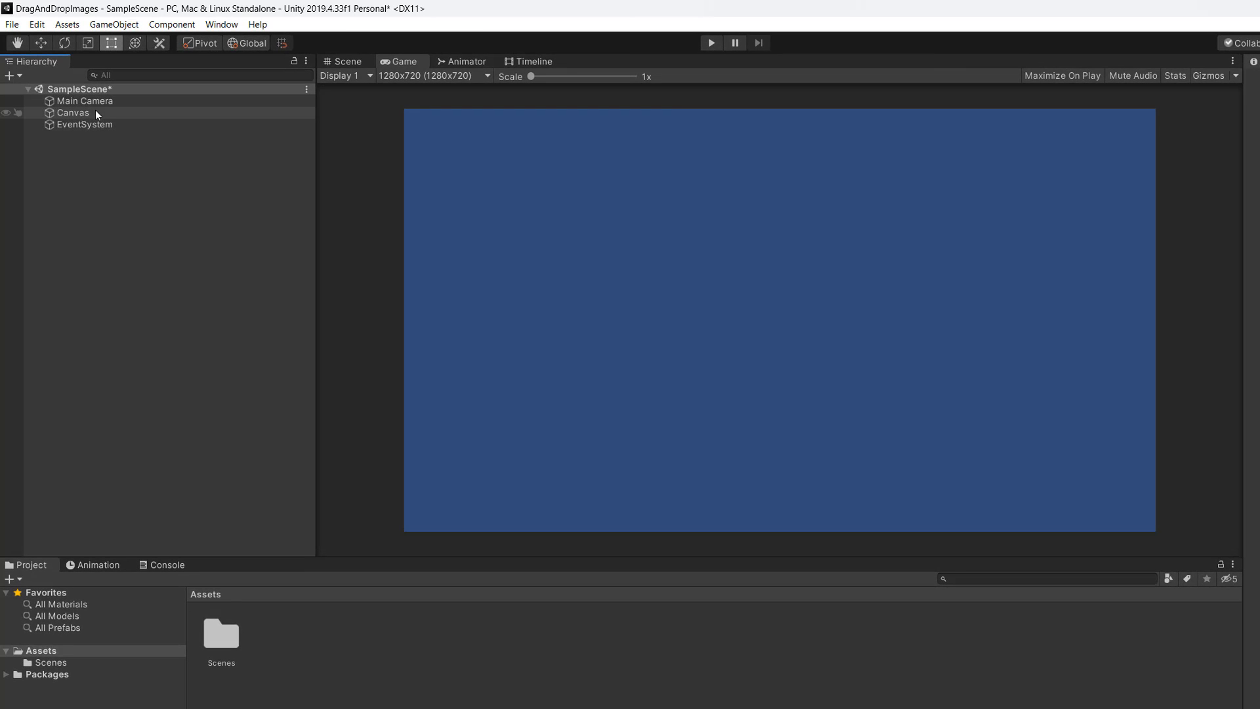
pyautogui.click(74, 113)
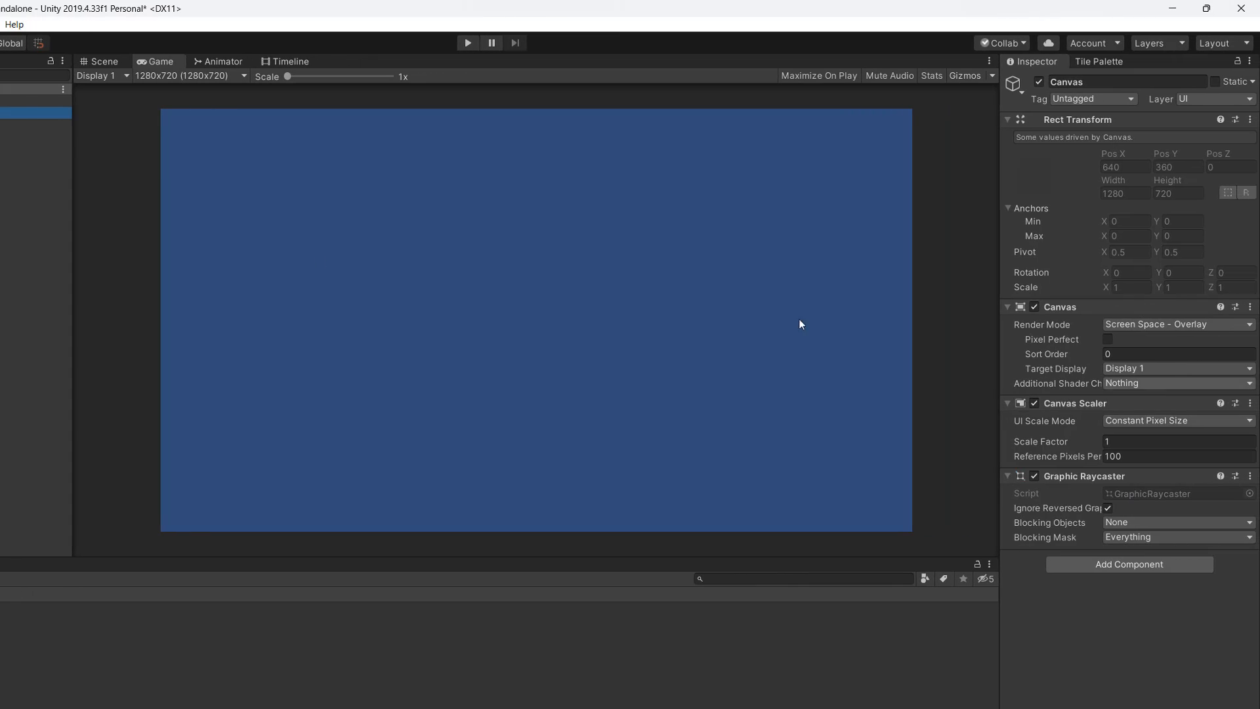
pyautogui.rightClick(67, 113)
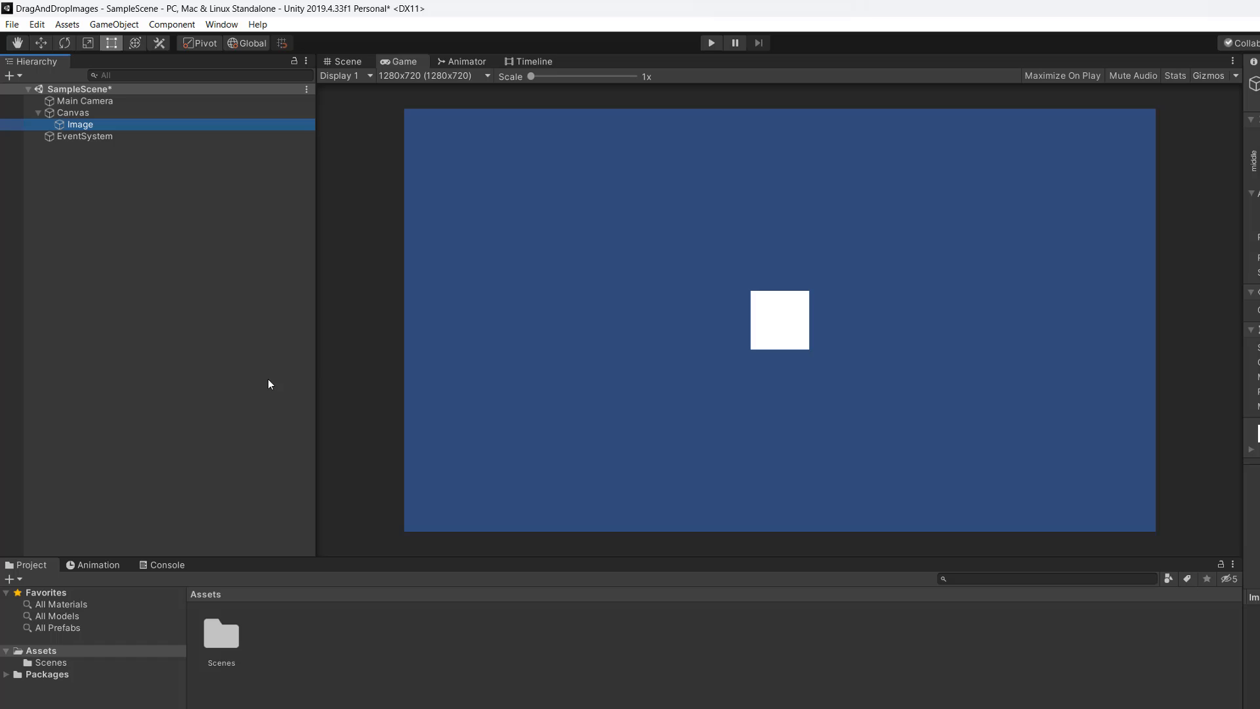
pyautogui.moveTo(349, 342)
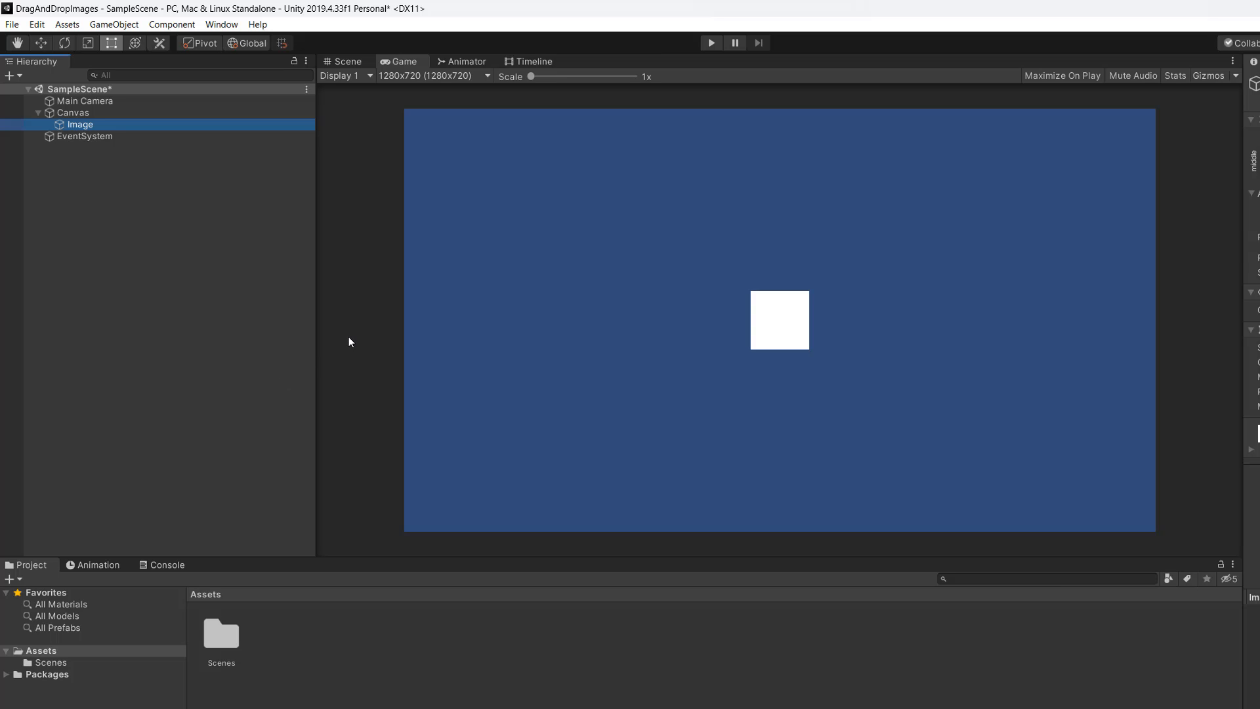
# Create a new C# script named CustomDrag in the Assets folder
pyautogui.rightClick(349, 343)
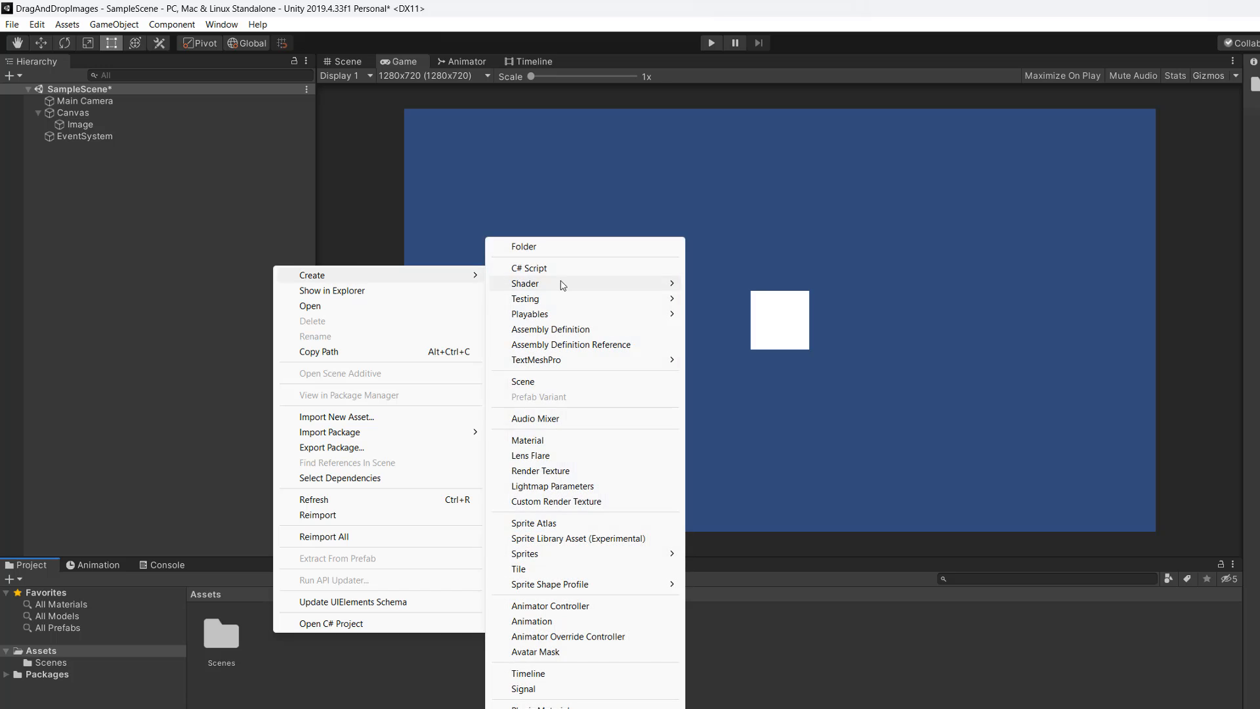
pyautogui.click(529, 268)
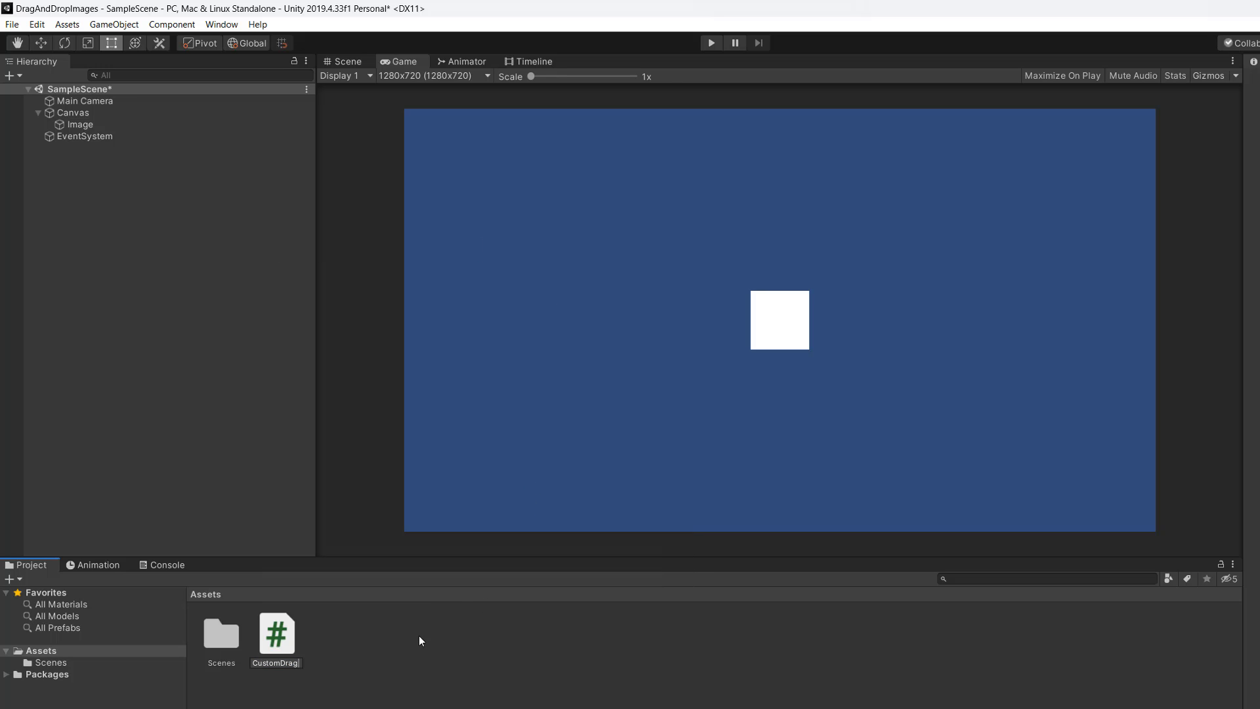
pyautogui.click(276, 634)
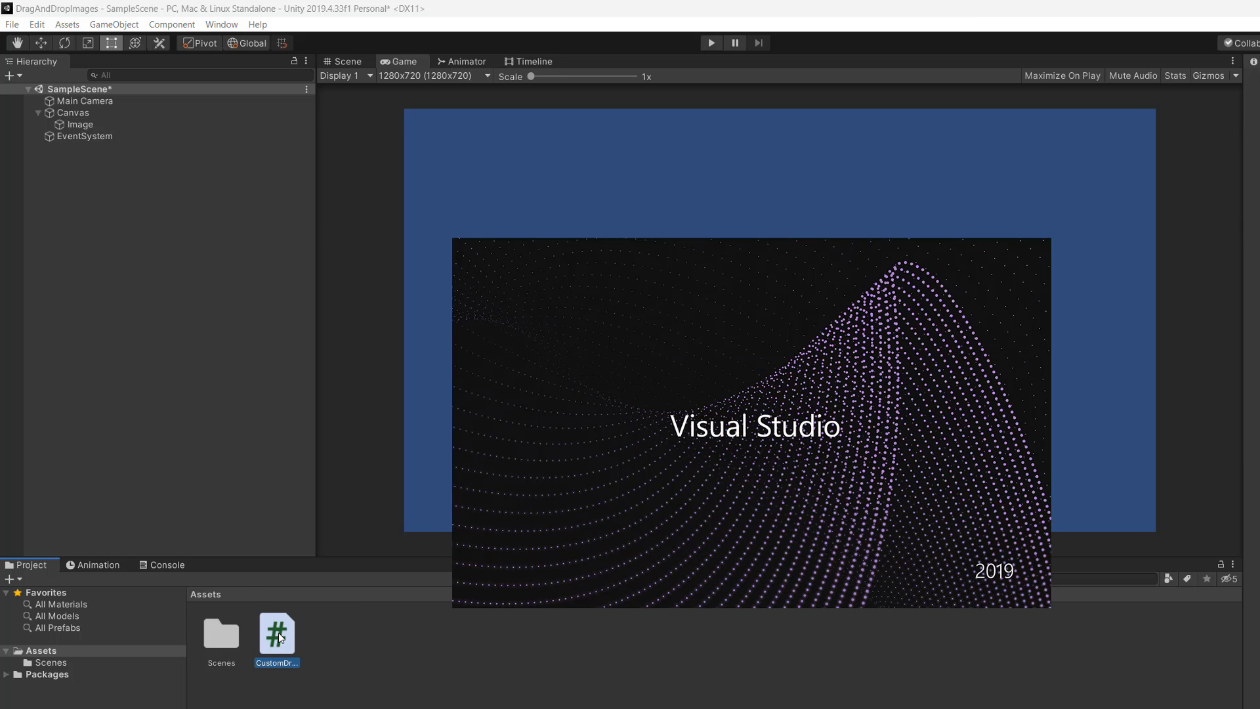
# In CustomDrag.cs add UnityEngine.EventSystems and a public ICustomDrag interface with OnCurrentDrag()
pyautogui.doubleClick(275, 634)
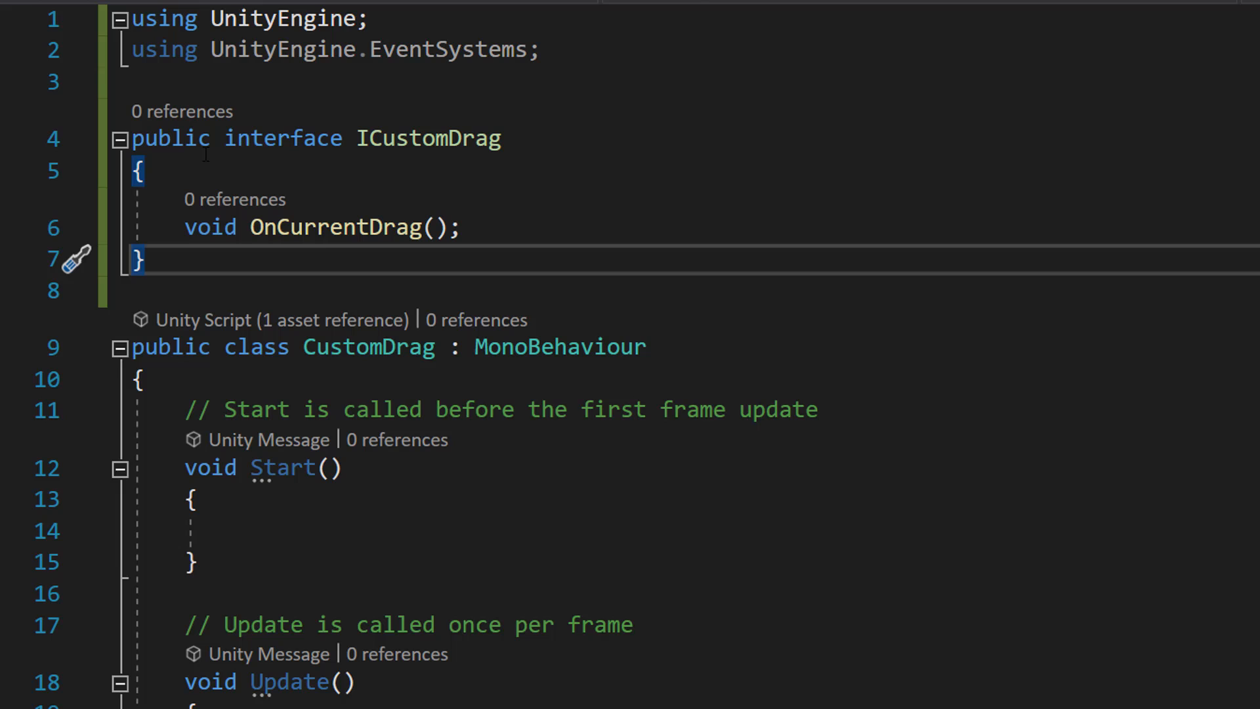
pyautogui.doubleClick(170, 138)
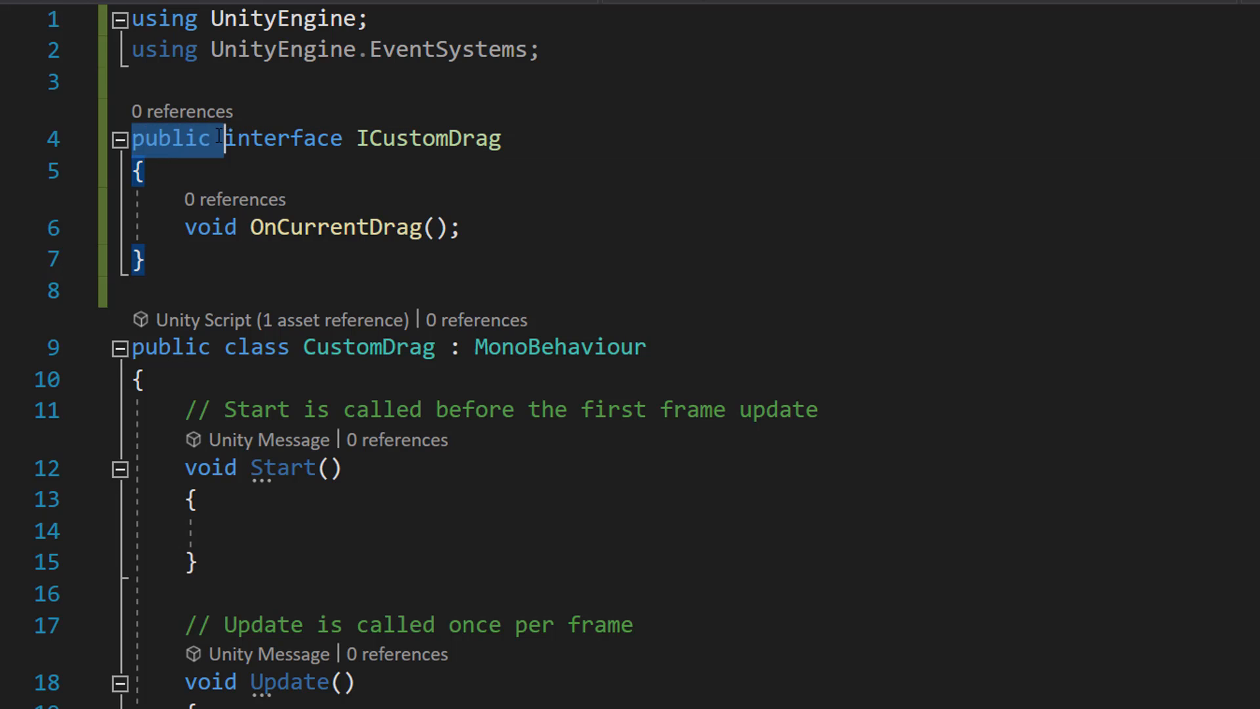
pyautogui.doubleClick(428, 138)
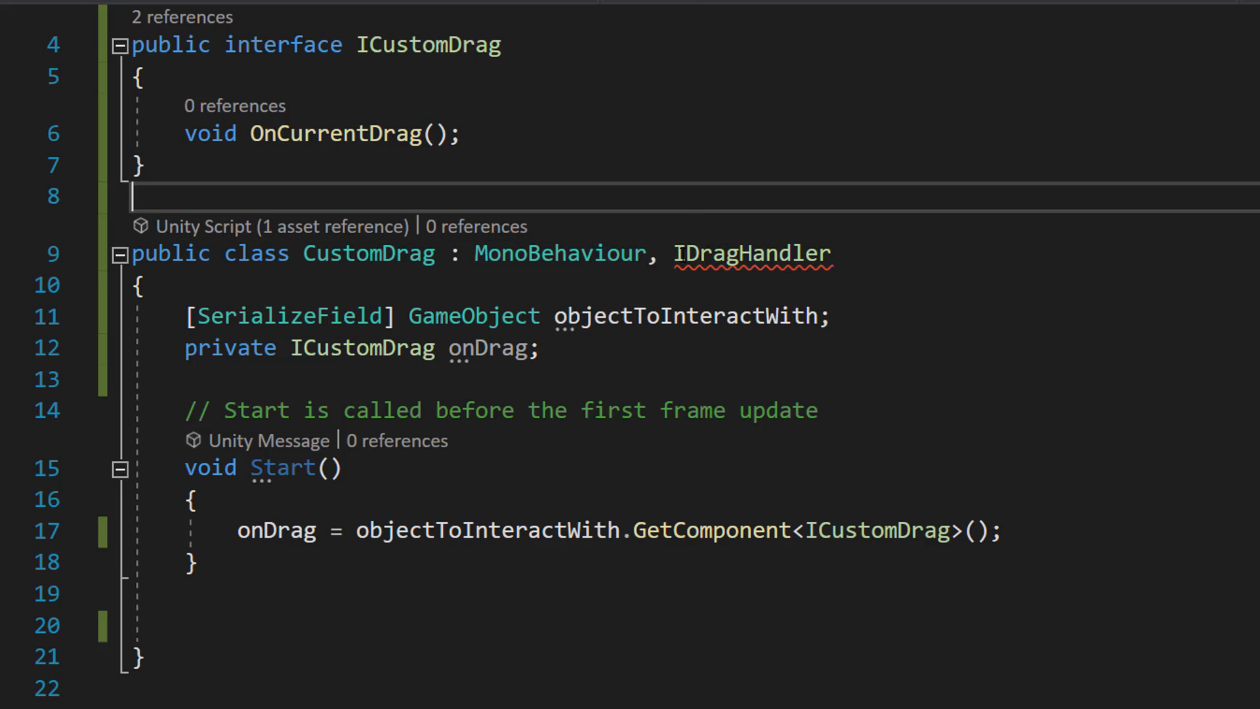
# Add IDragHandler, a serialized objectToInteractWith field and onDrag fetched via GetComponent in Start
pyautogui.doubleClick(751, 253)
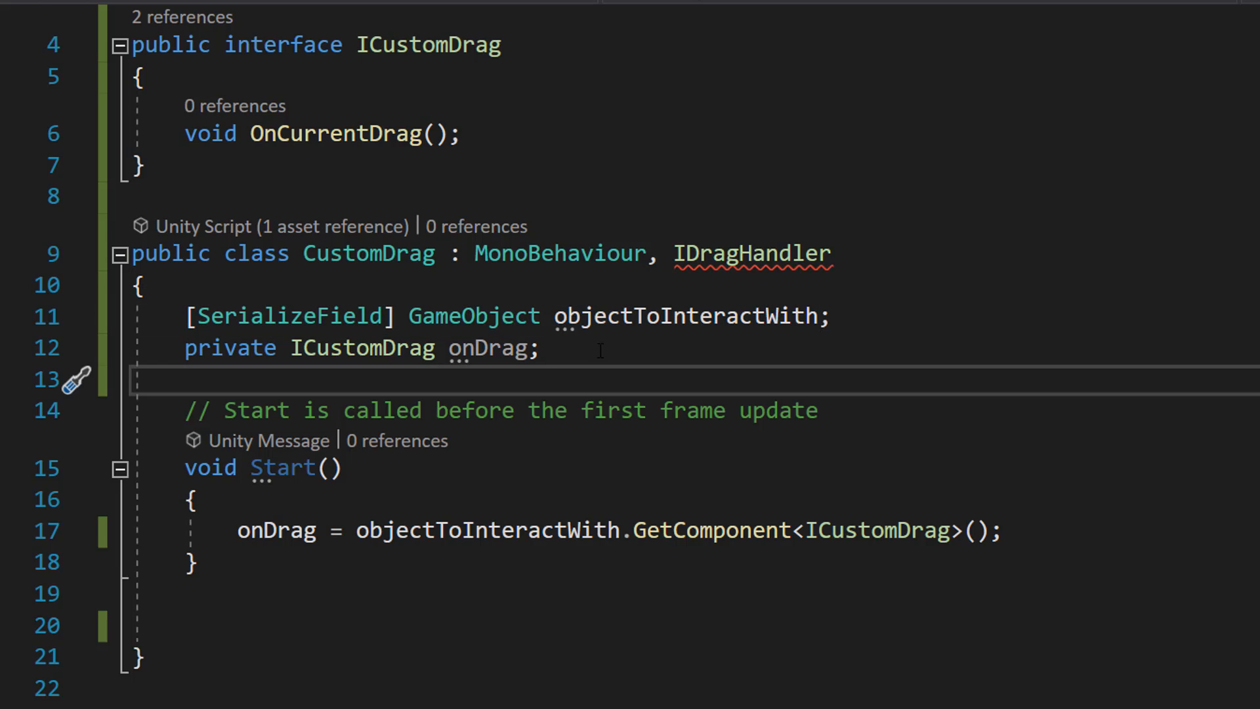
pyautogui.doubleClick(362, 346)
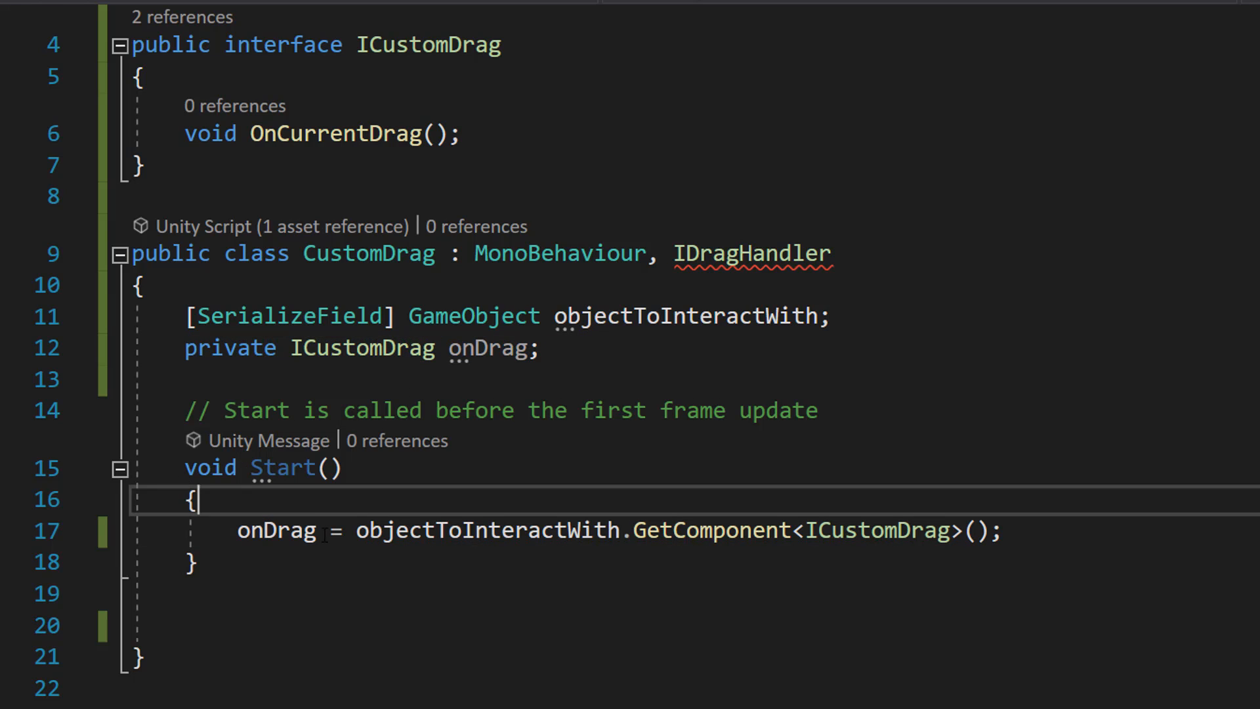
pyautogui.doubleClick(487, 529)
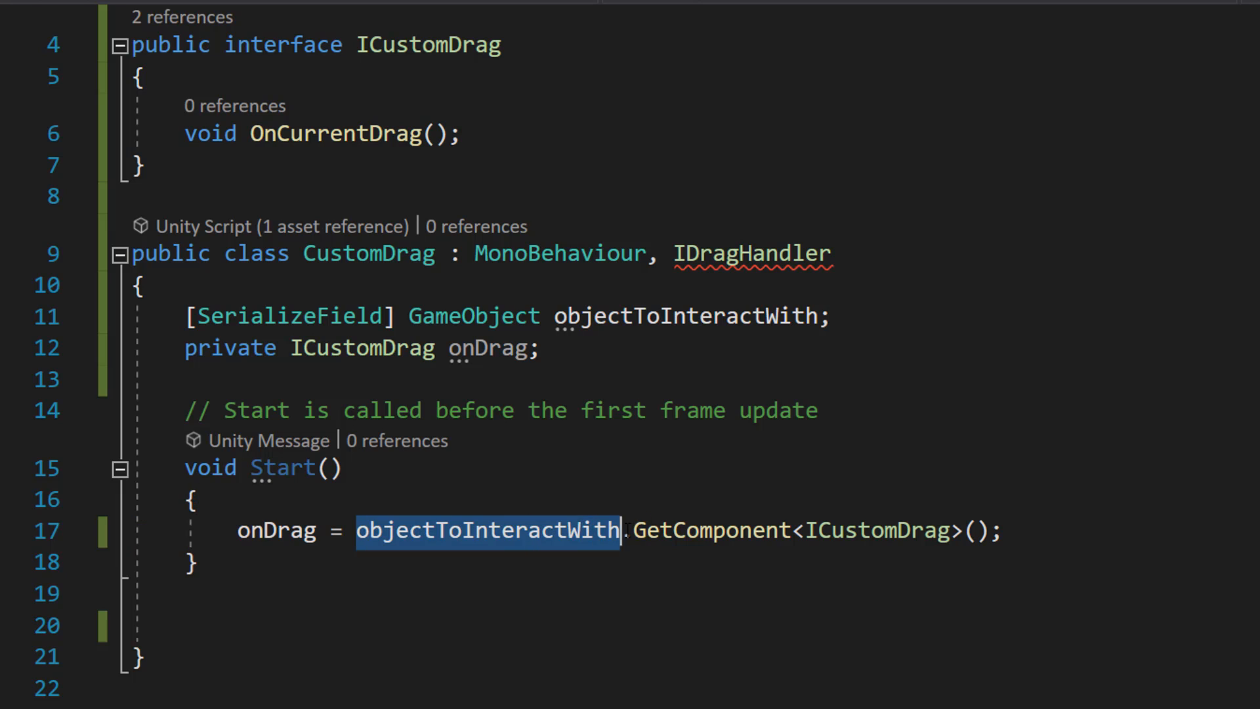
pyautogui.doubleClick(870, 529)
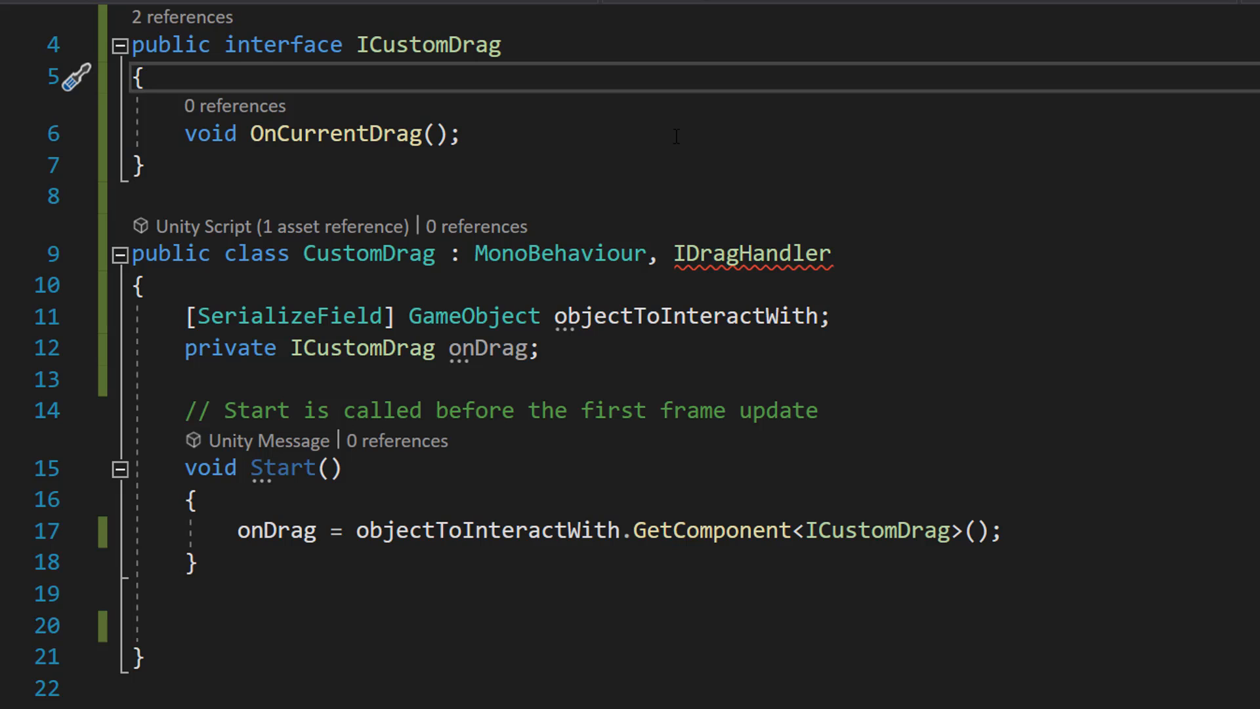
# Review the Start assignment and continue editing CustomDrag below it
pyautogui.moveTo(186, 468); pyautogui.dragTo(198, 568)
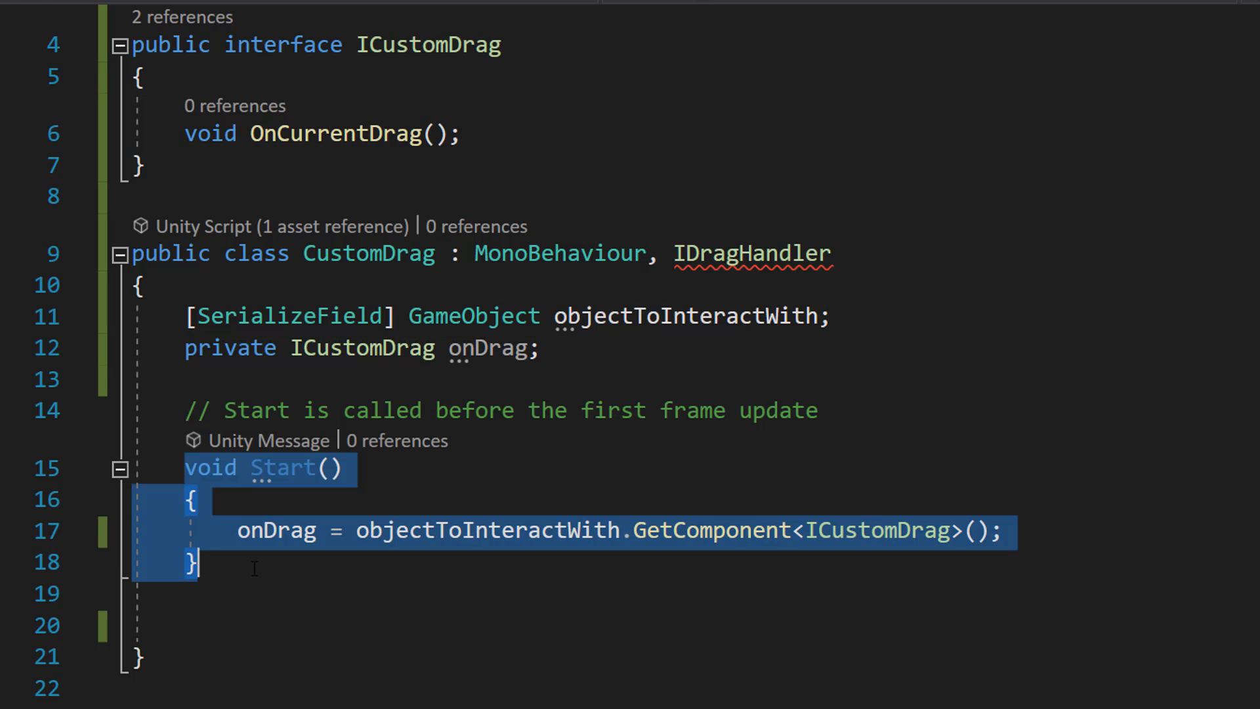
pyautogui.click(193, 499)
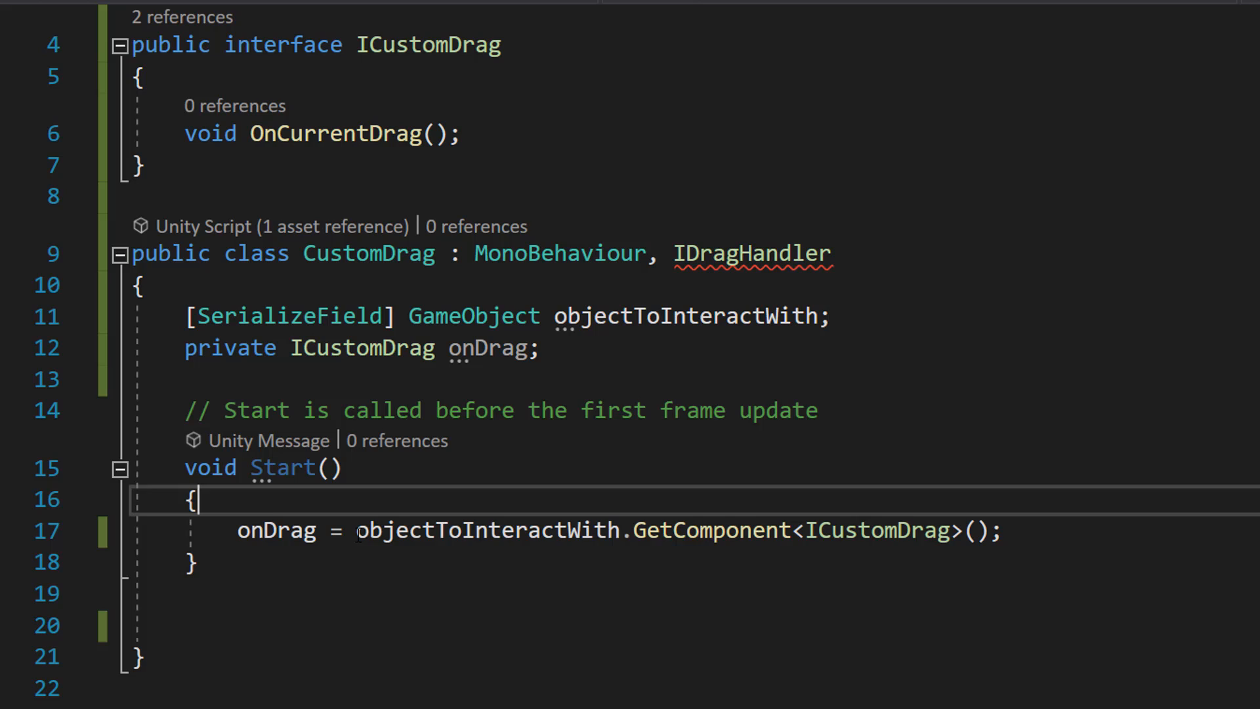
pyautogui.moveTo(357, 530); pyautogui.dragTo(780, 530)
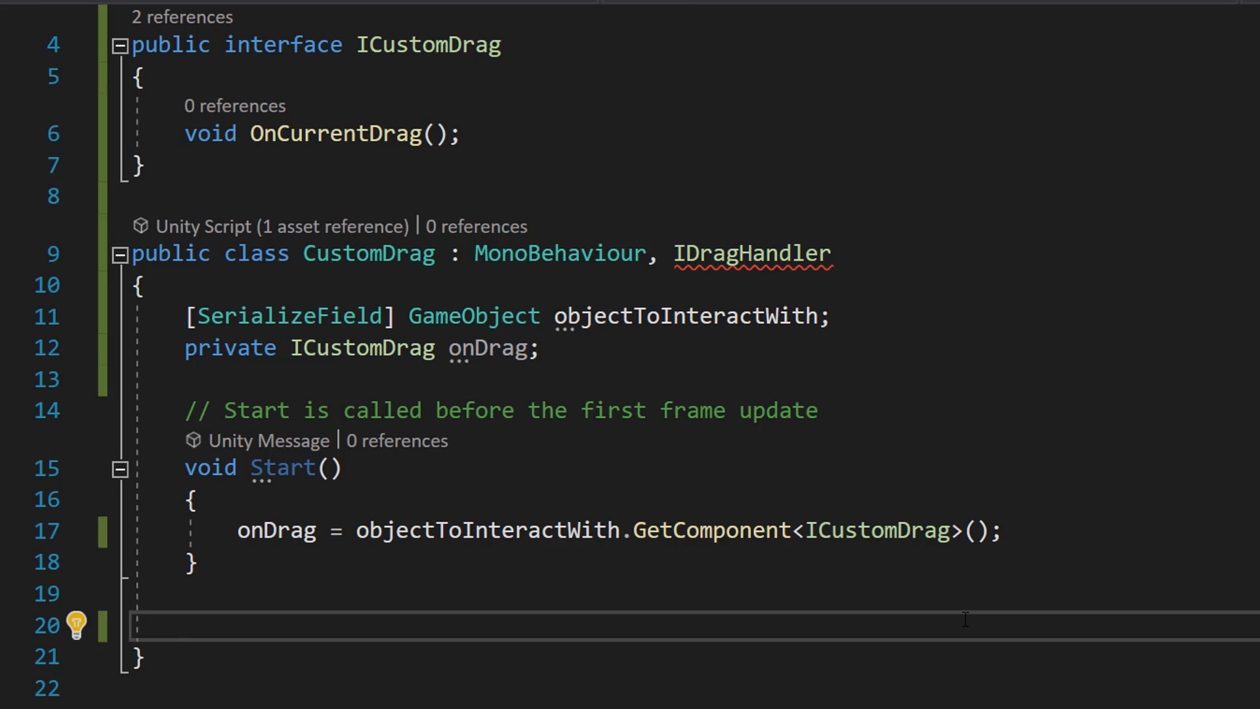
pyautogui.click(186, 625)
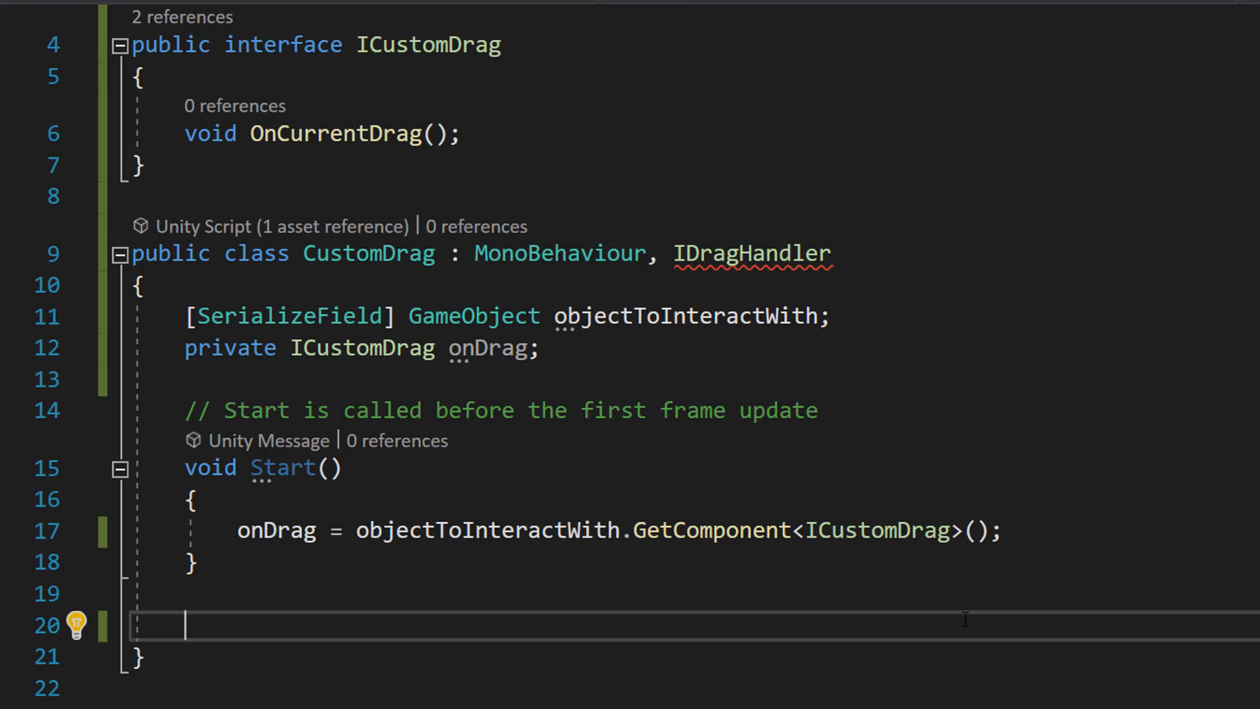
pyautogui.click(833, 253)
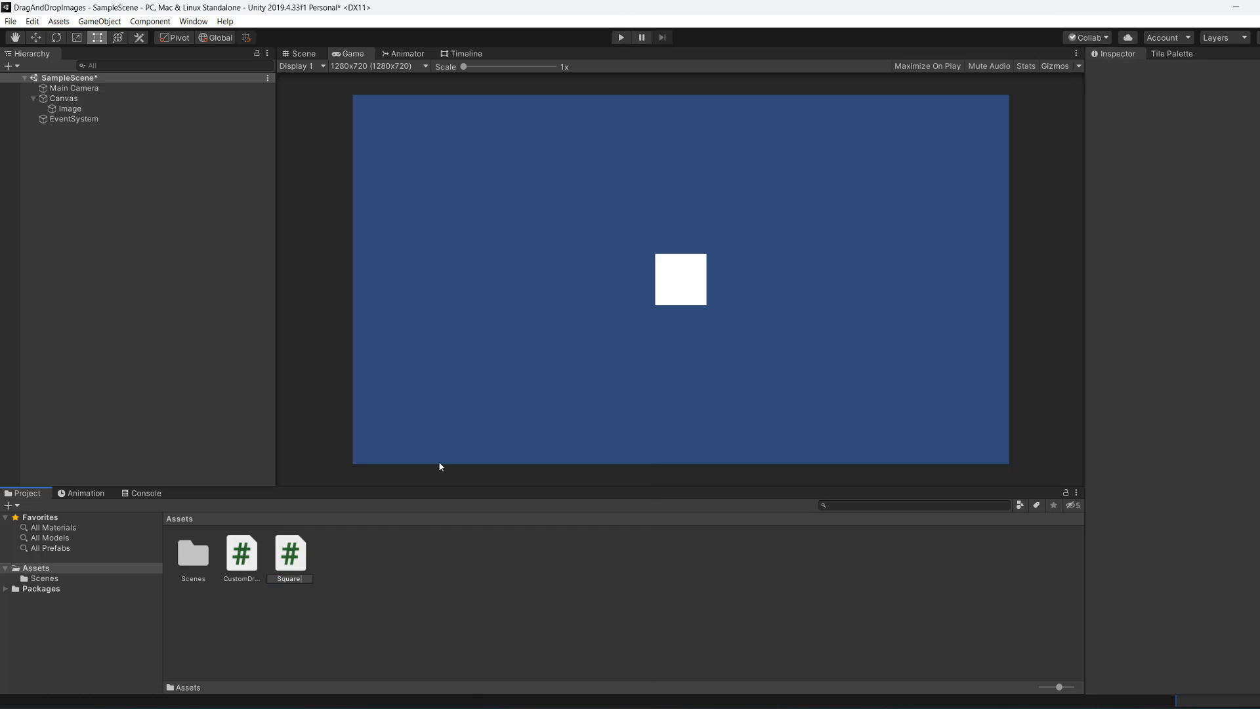
# Open the new Square script from the Project window for editing
pyautogui.click(289, 553)
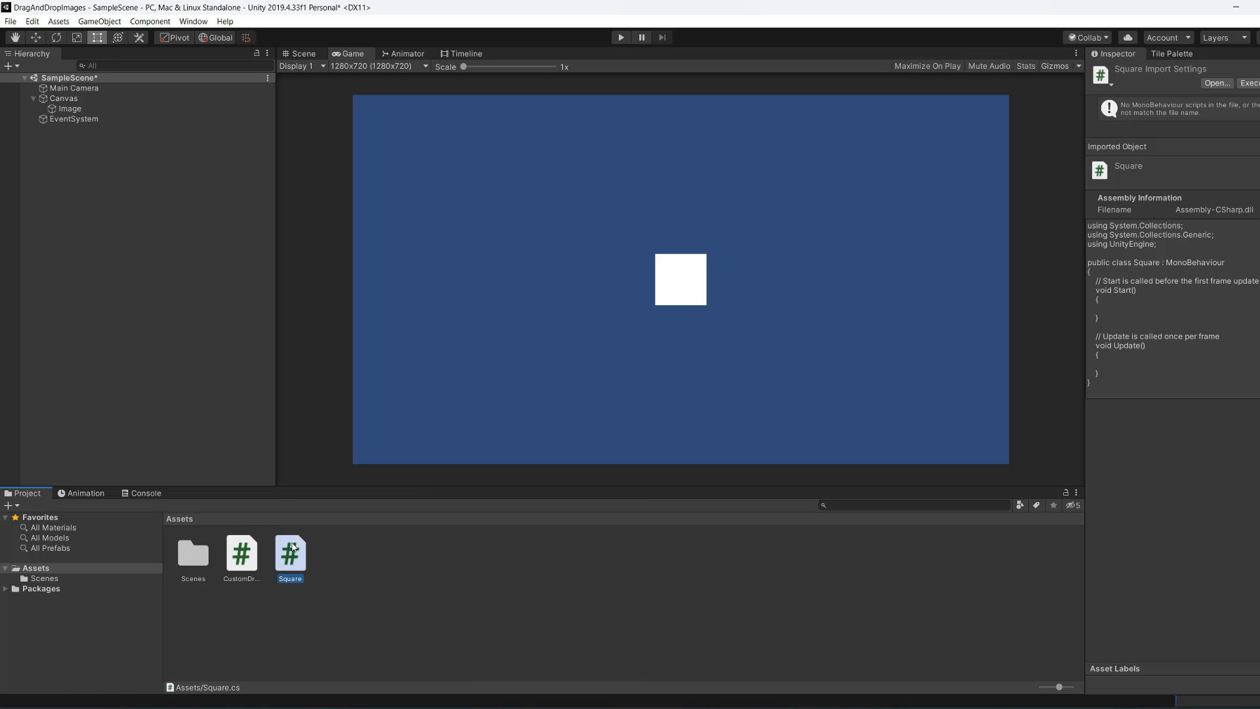
pyautogui.doubleClick(289, 554)
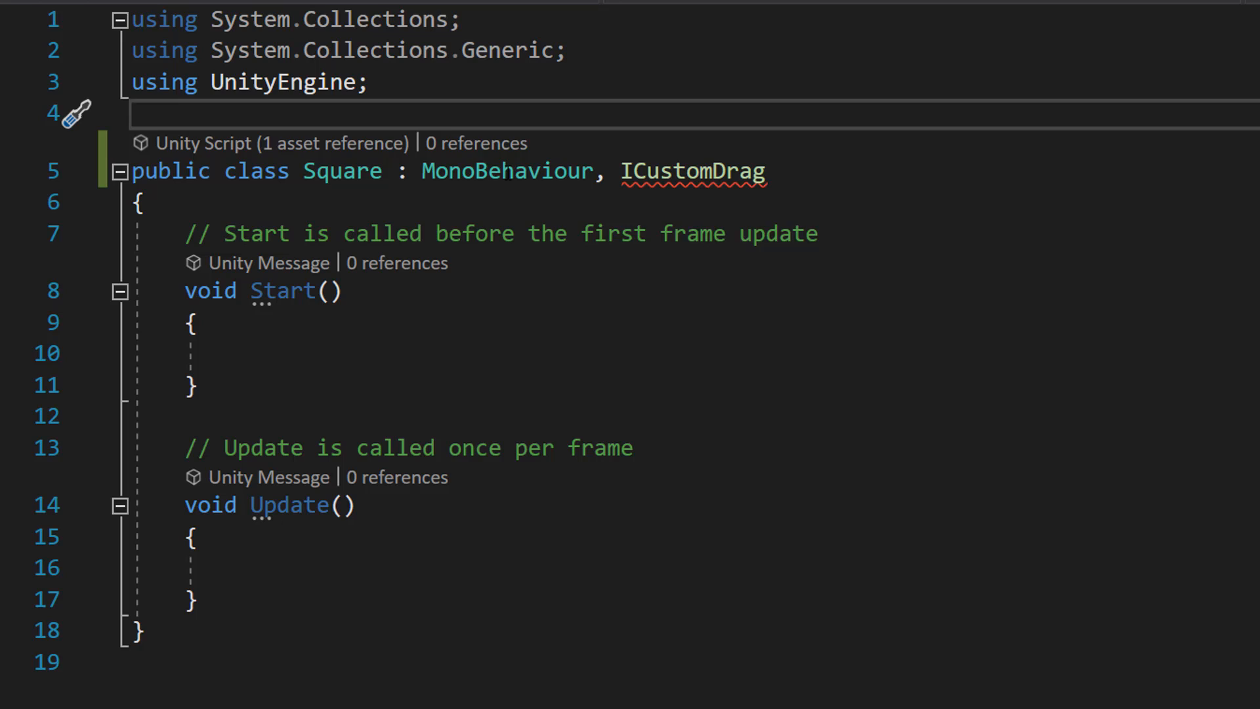
# Make Square implement ICustomDrag and replace its body with a rectTransform field cached in Awake
pyautogui.doubleClick(686, 171)
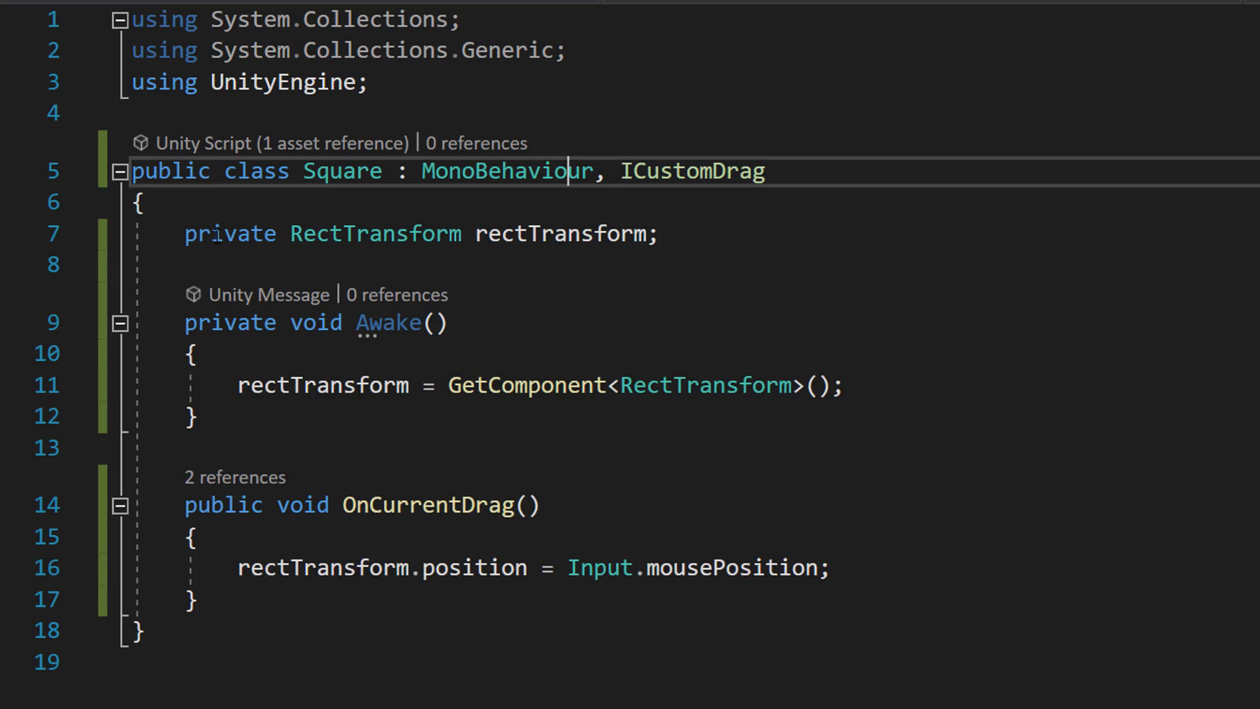
pyautogui.moveTo(184, 234); pyautogui.dragTo(197, 602)
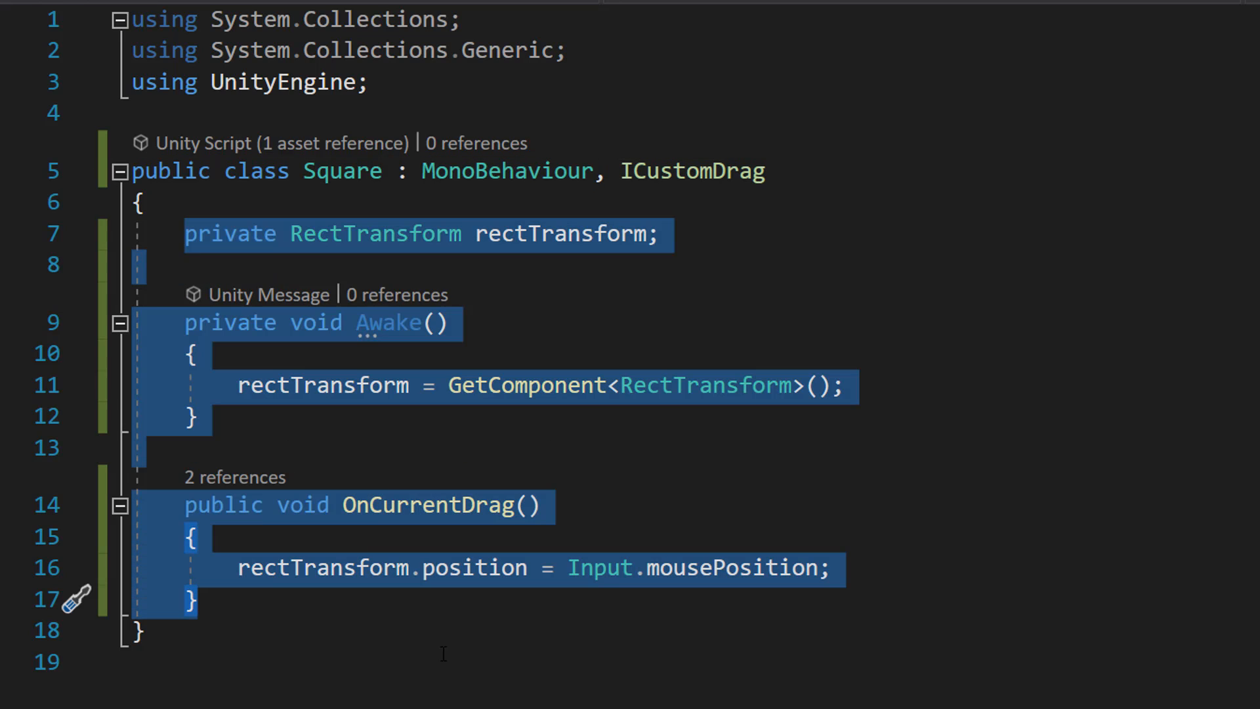
pyautogui.click(186, 264)
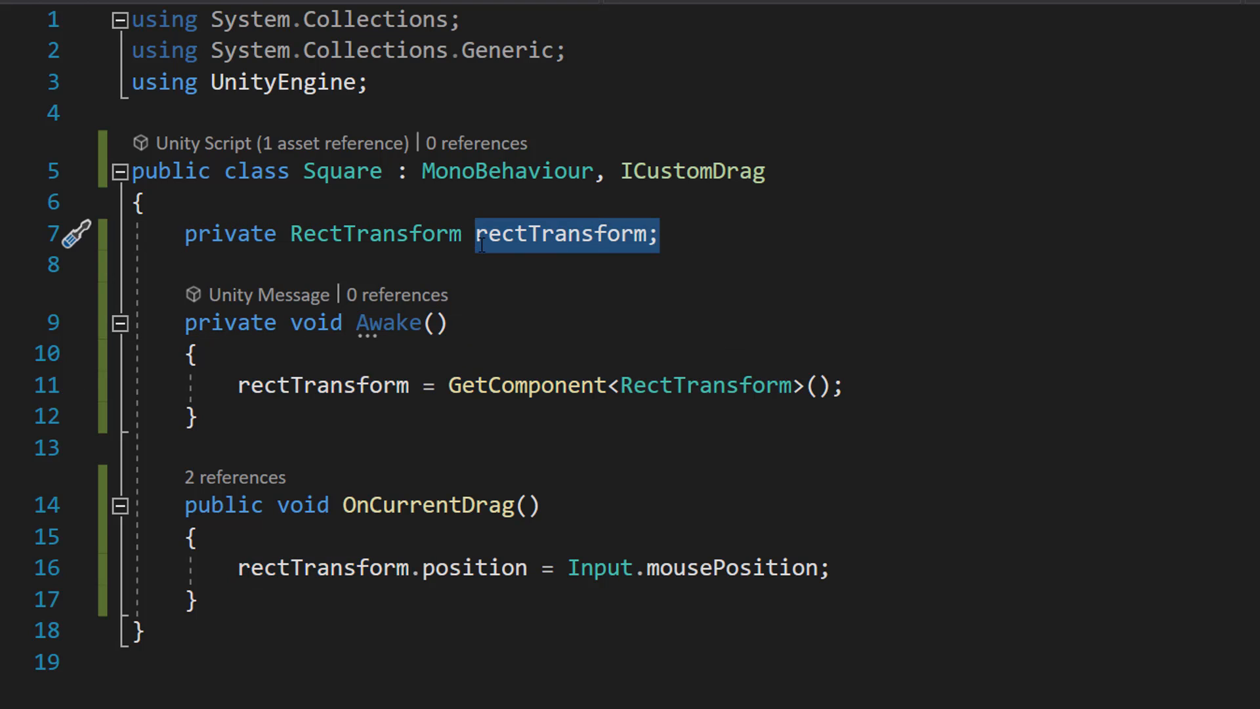
# Implement OnCurrentDrag to set the RectTransform position to Input.mousePosition, then save
pyautogui.doubleClick(441, 504)
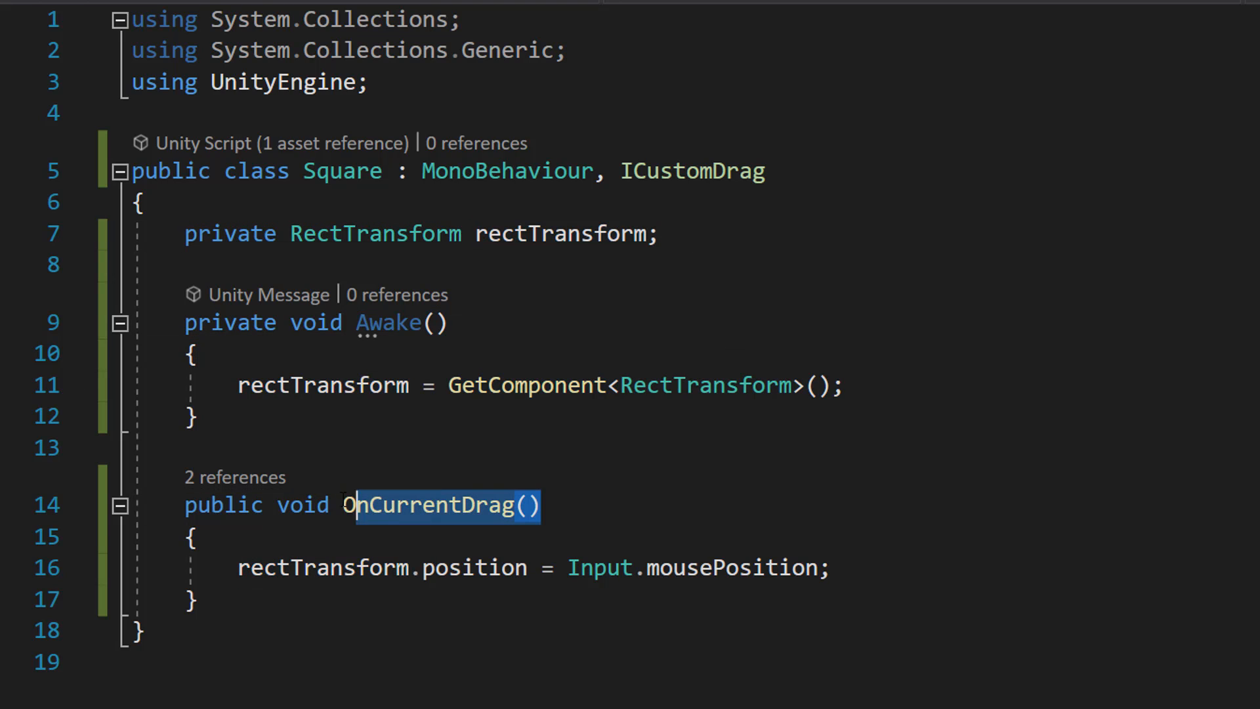
pyautogui.click(193, 537)
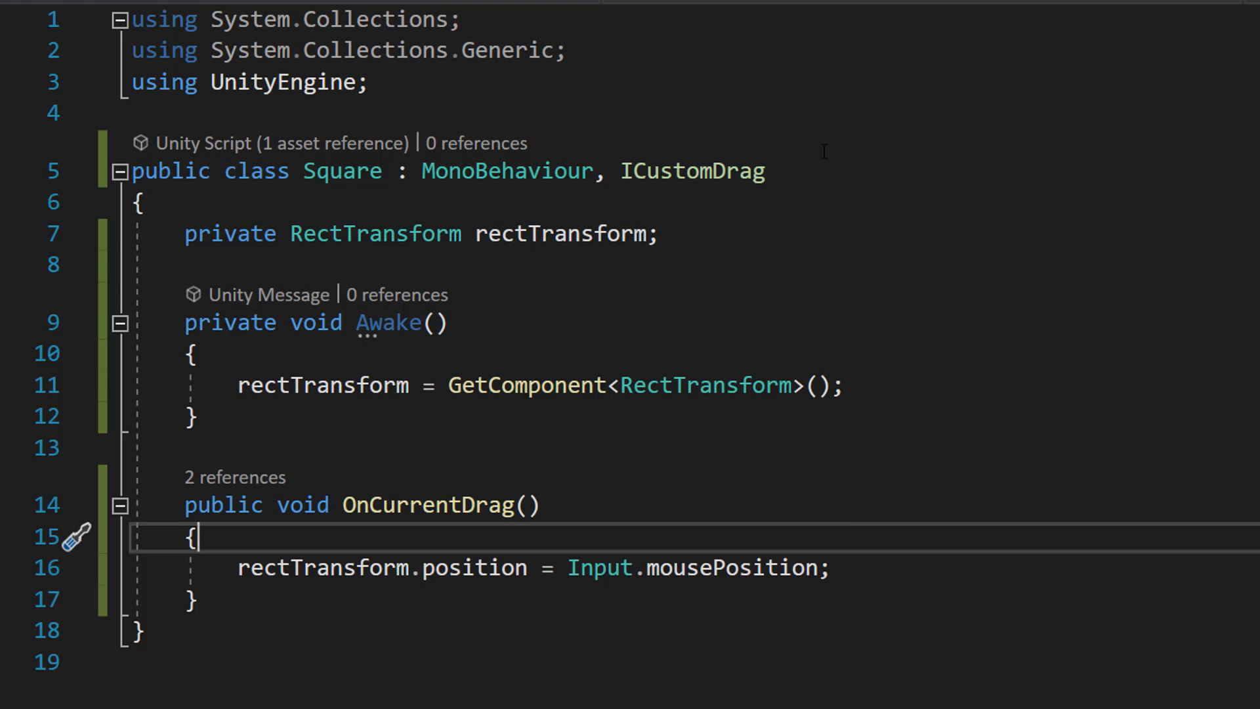
pyautogui.doubleClick(692, 171)
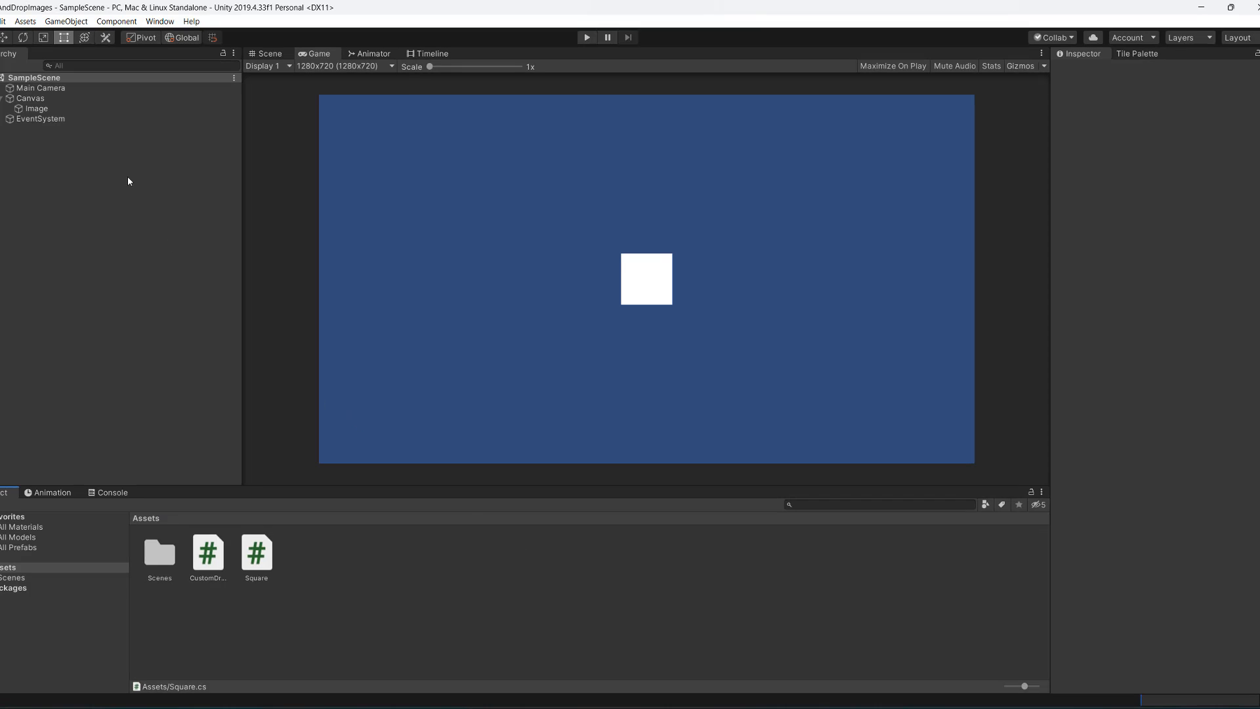
# On the Image object, set Custom Drag's Object To Interact With to Image
pyautogui.click(37, 109)
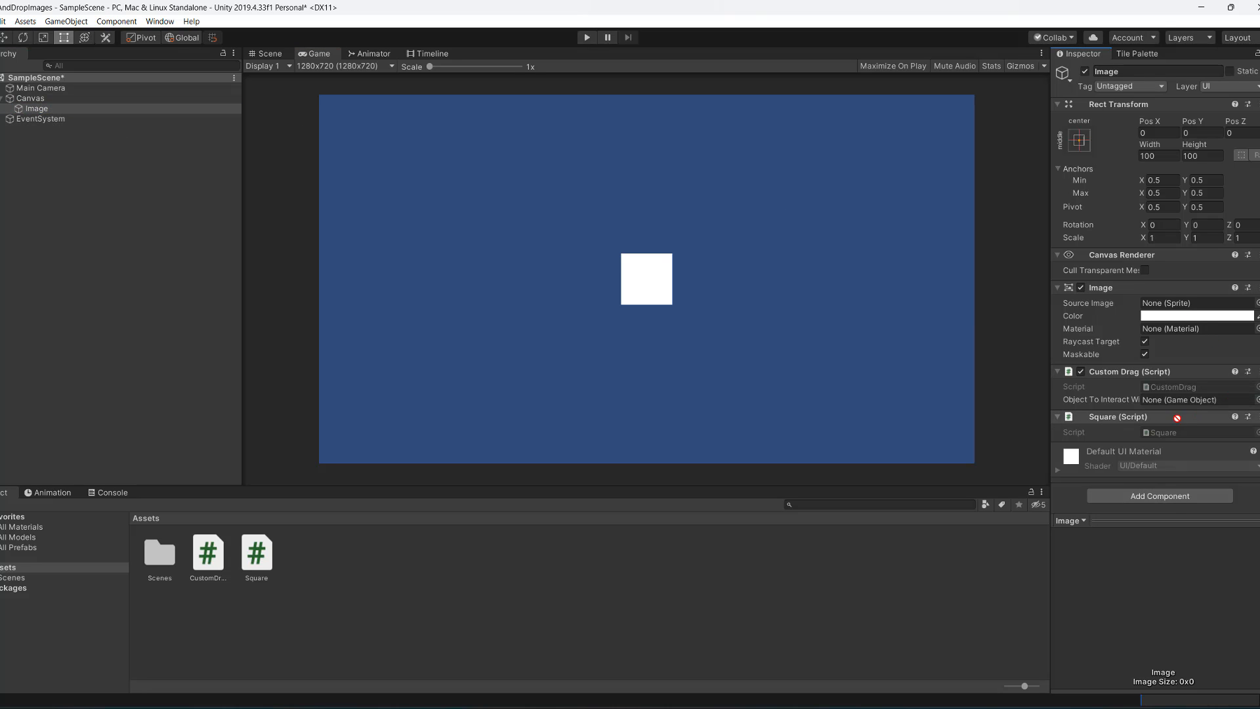
pyautogui.click(1197, 399)
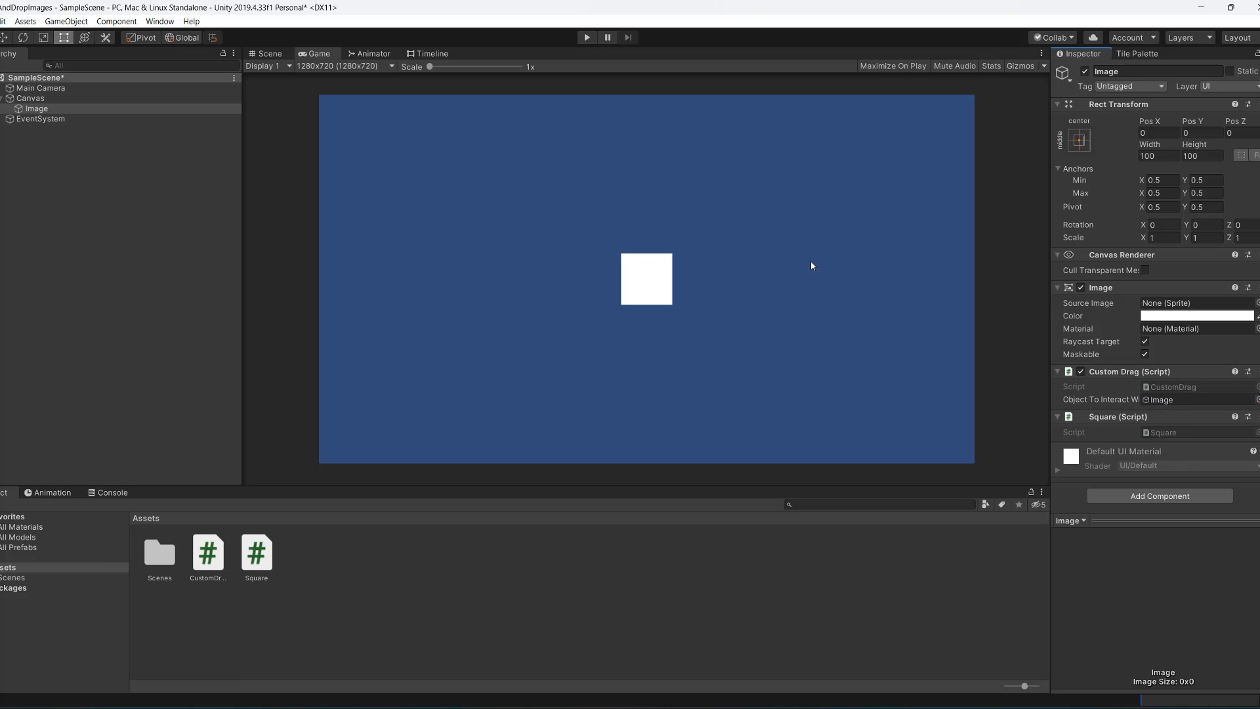
# Enter Play mode and drag the white square up-right then back near centre
pyautogui.click(586, 36)
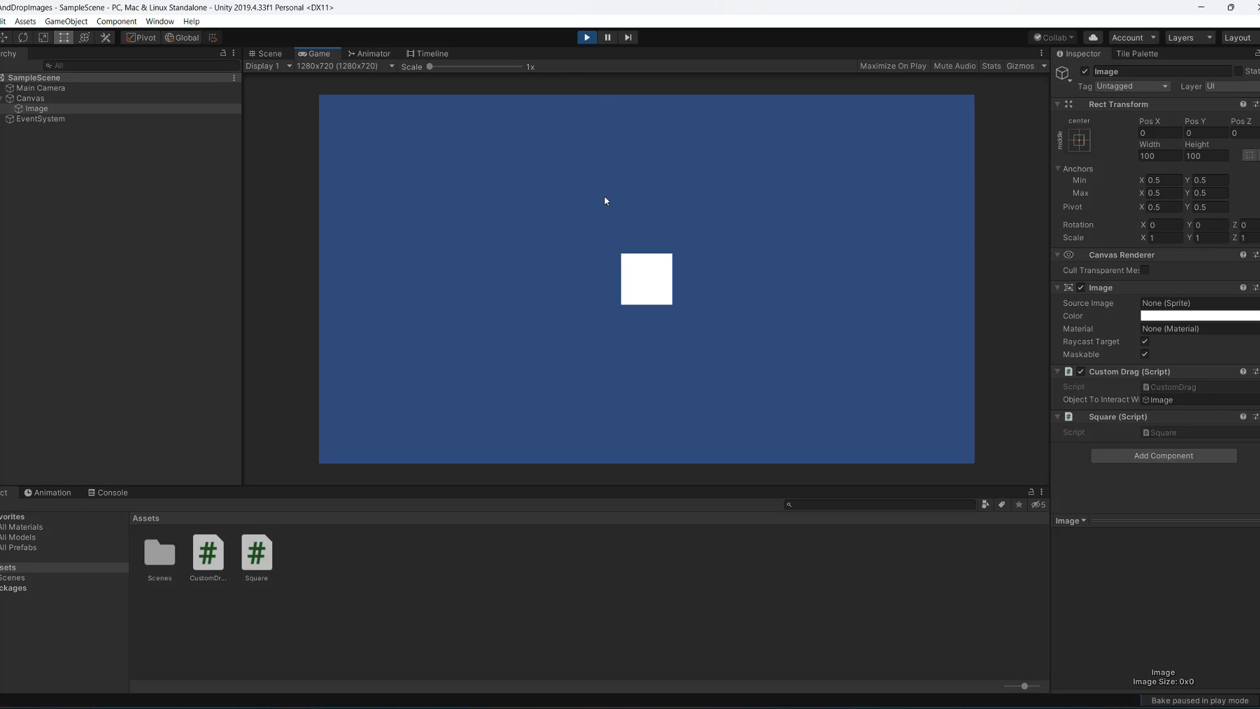
pyautogui.moveTo(647, 279); pyautogui.dragTo(815, 227)
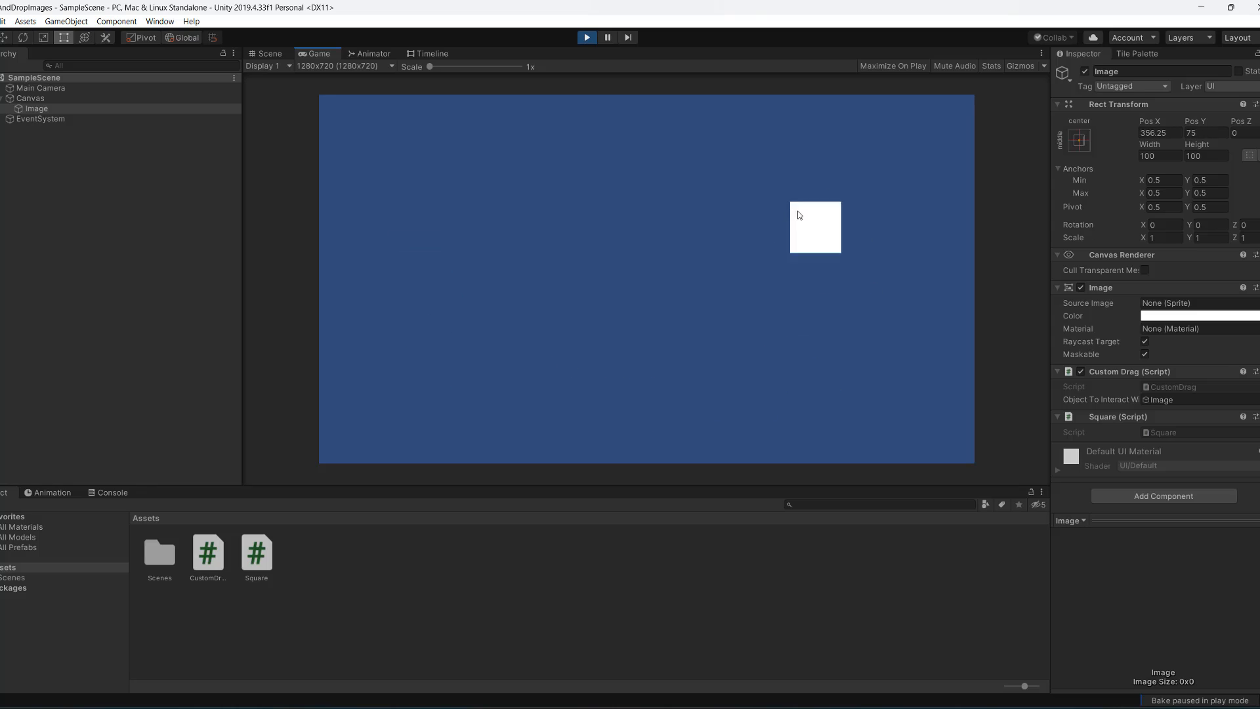
pyautogui.moveTo(815, 227); pyautogui.dragTo(633, 260)
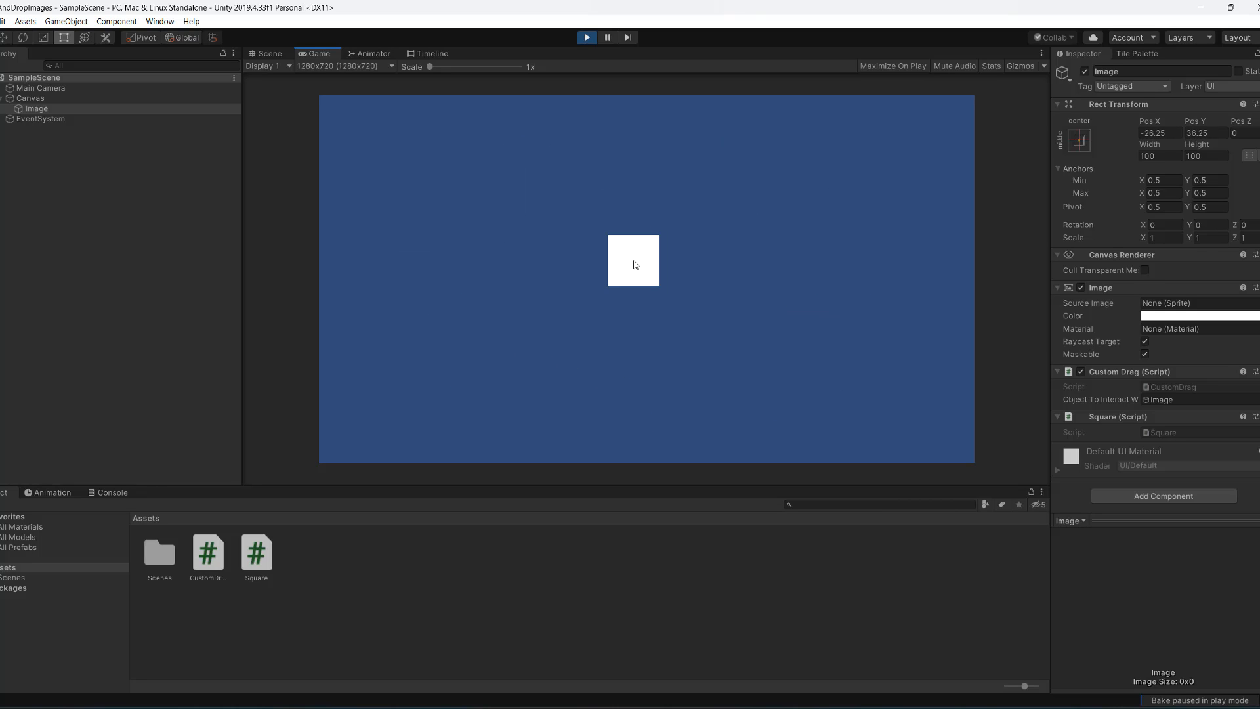